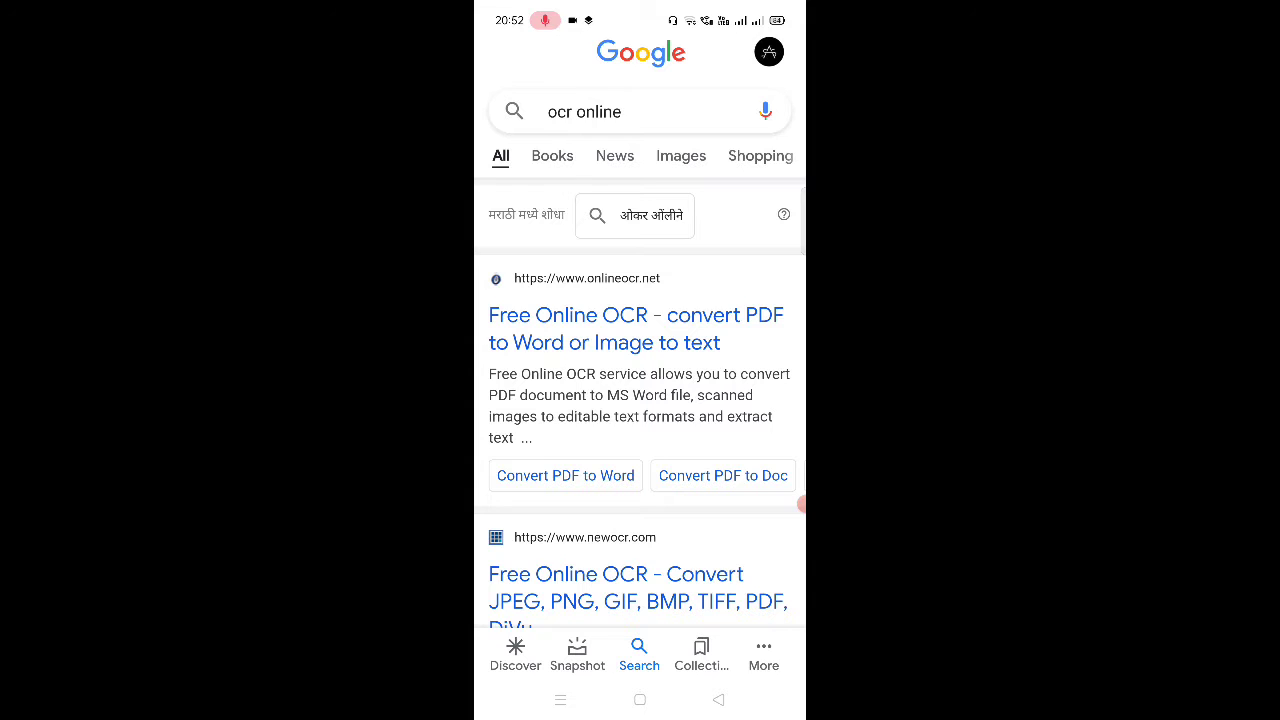
# Step: Reach the newocr.com 'Free Online OCR' result in the Google 'ocr online' results
pyautogui.scroll(-3)
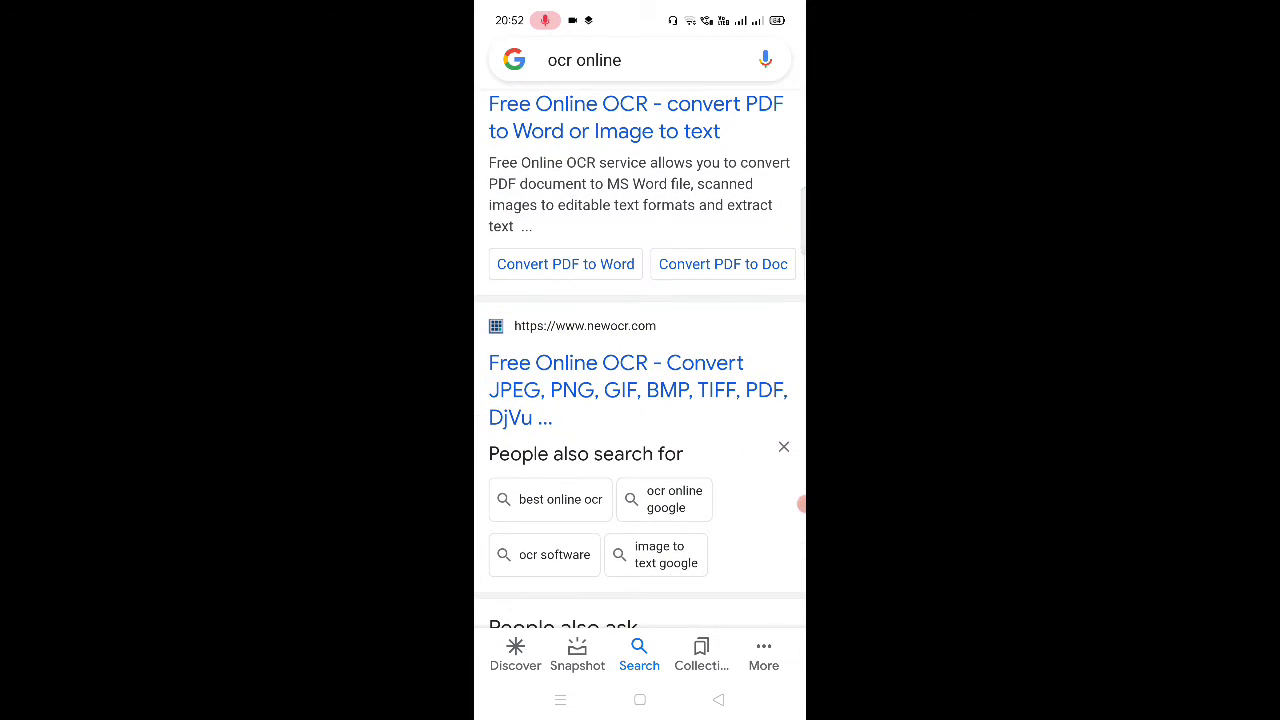
pyautogui.click(616, 390)
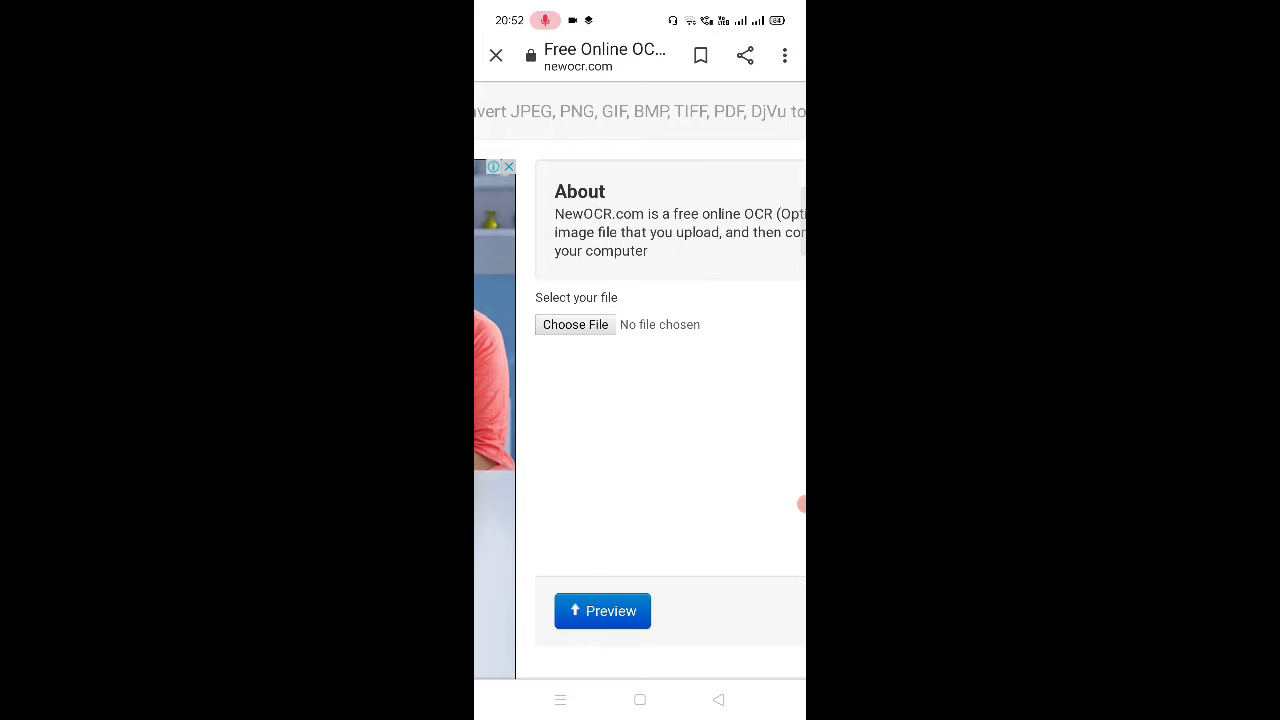
# Step: Select the WhatsApp screenshot JPG from the phone's Recent files as the upload
pyautogui.click(576, 324)
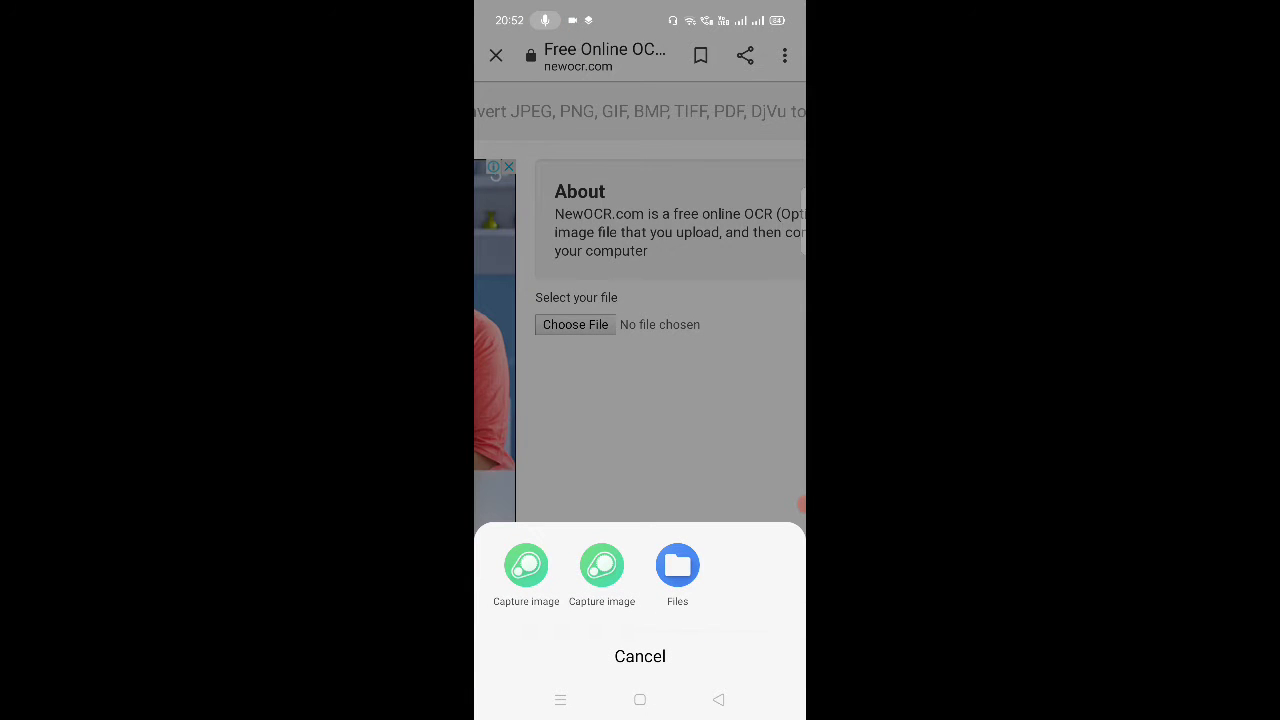
pyautogui.click(676, 564)
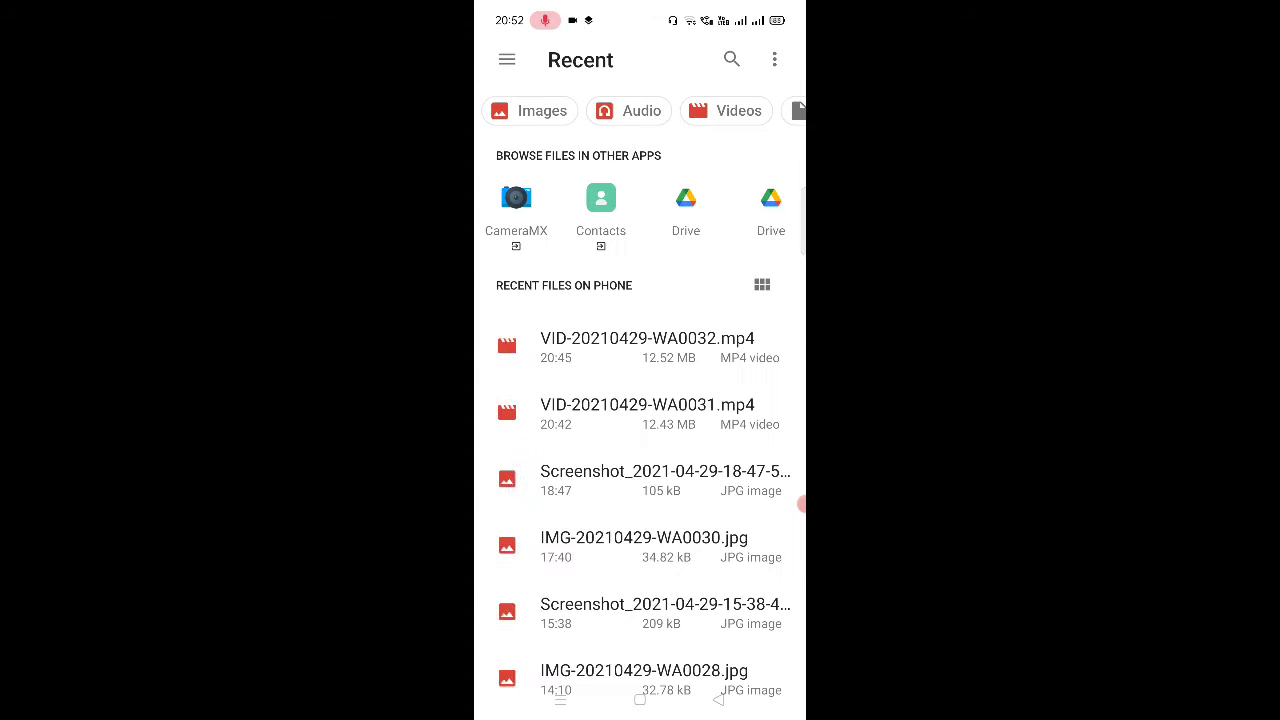
pyautogui.scroll(3)
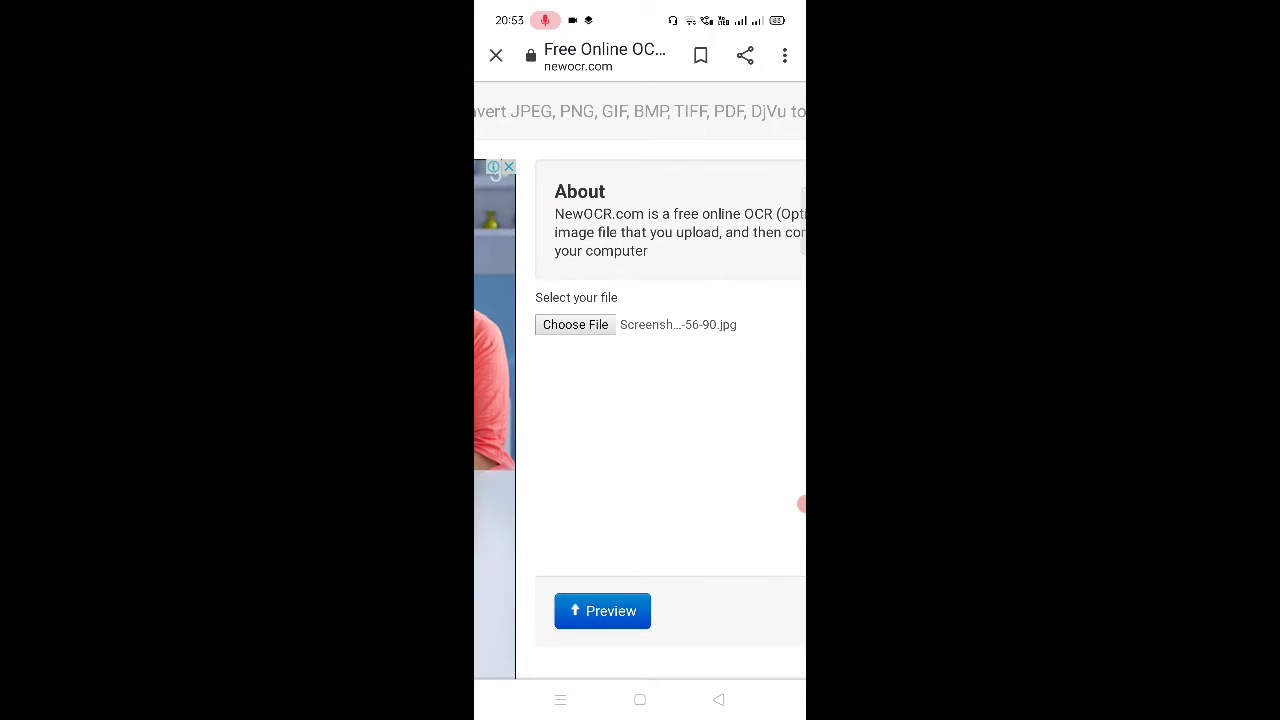
# Step: Upload the chosen screenshot via Preview so its image and OCR options appear
pyautogui.scroll(-3)
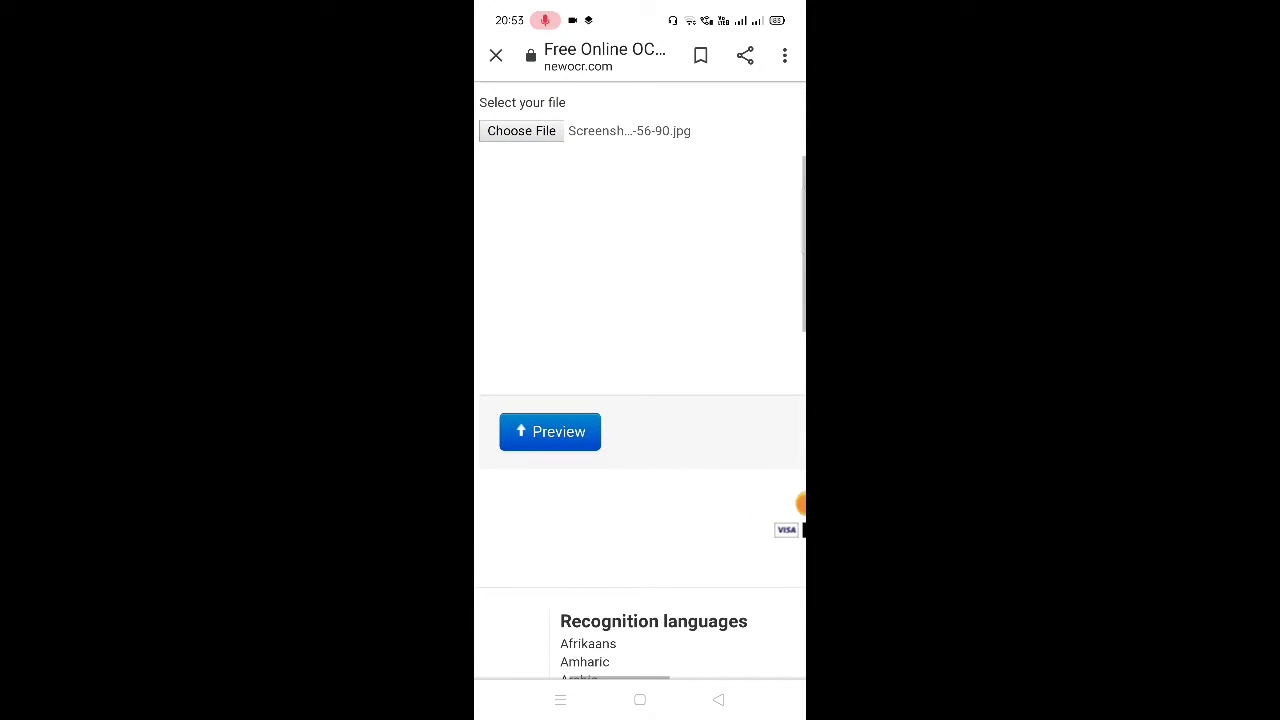
pyautogui.click(548, 432)
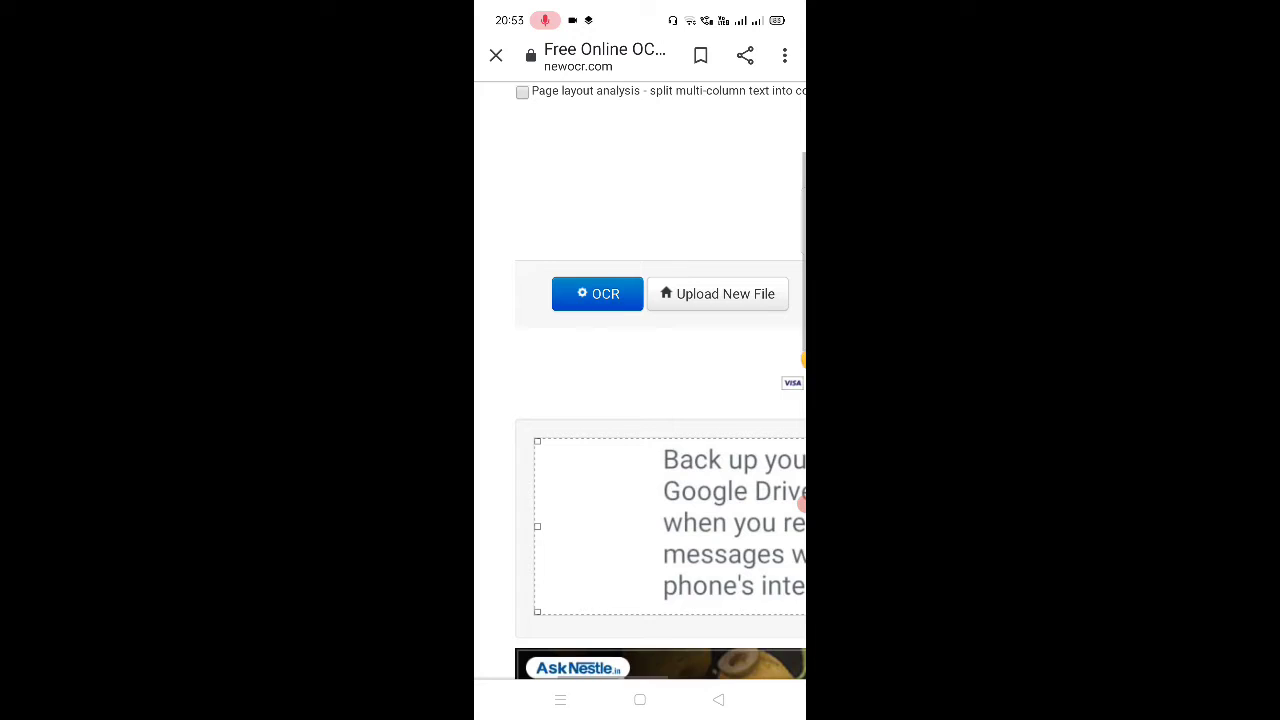
# Step: Run OCR on the screenshot and view the extracted WhatsApp backup text below it
pyautogui.click(596, 292)
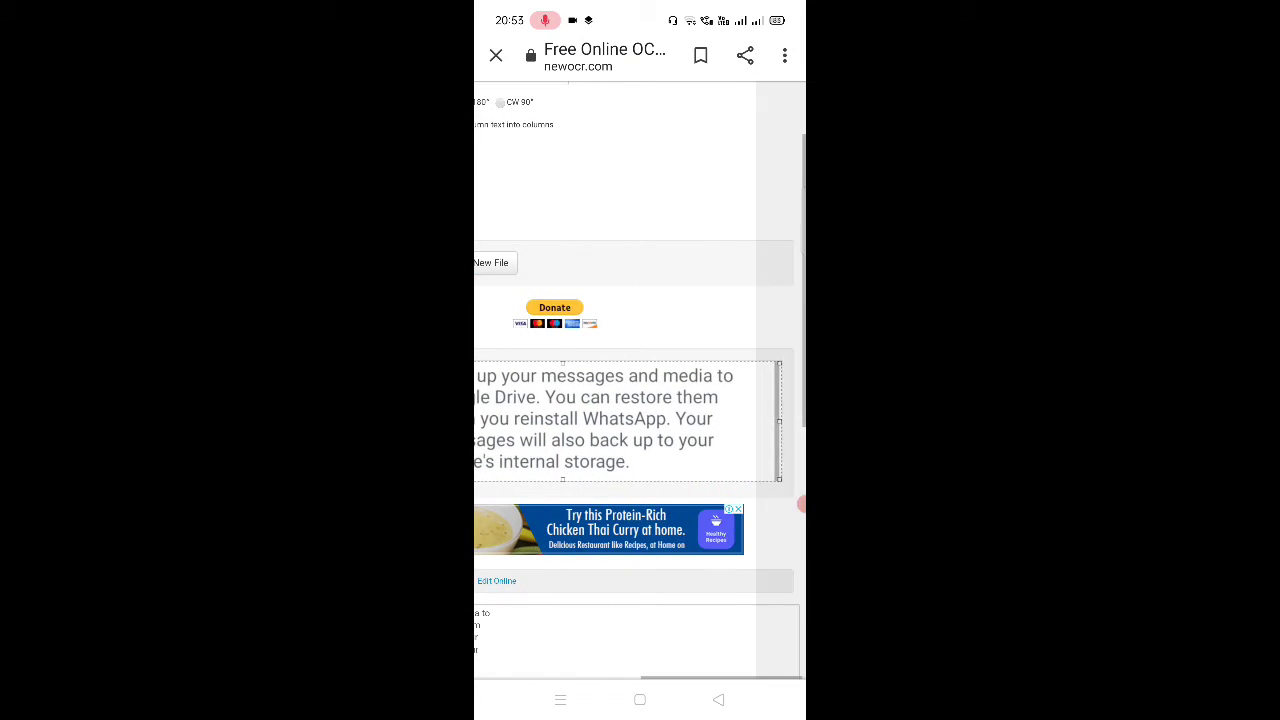
pyautogui.scroll(-3)
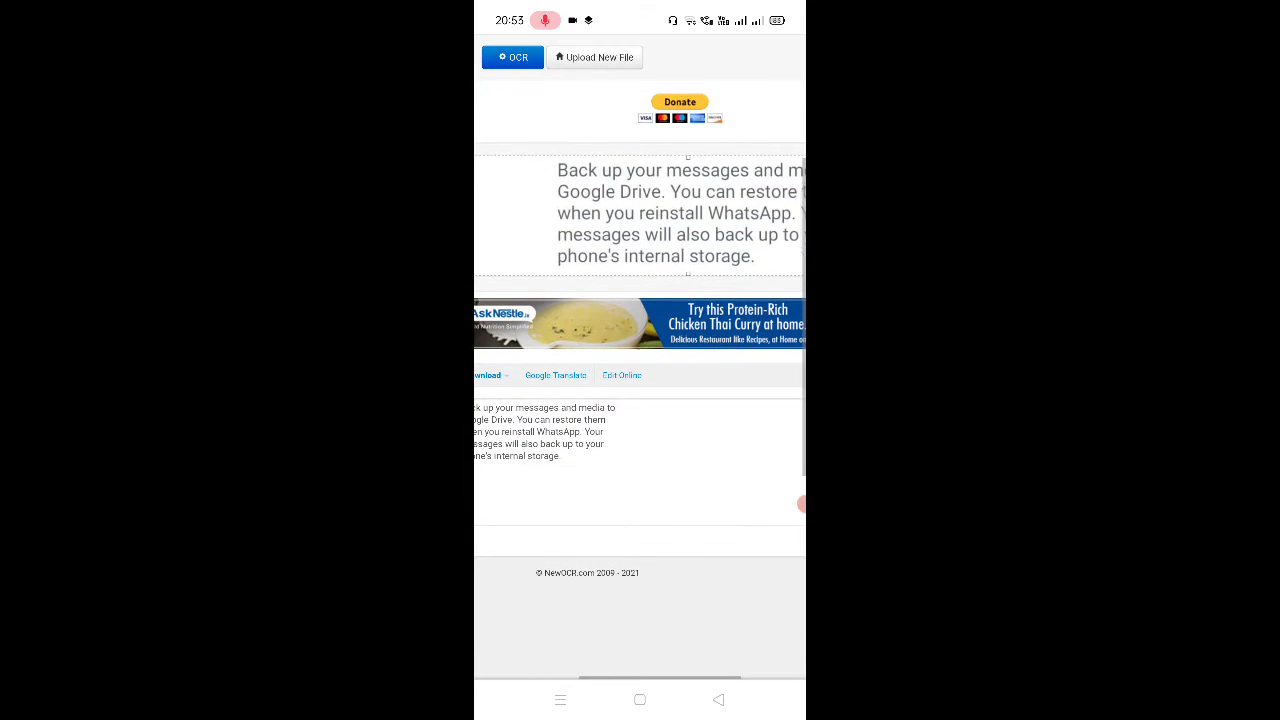